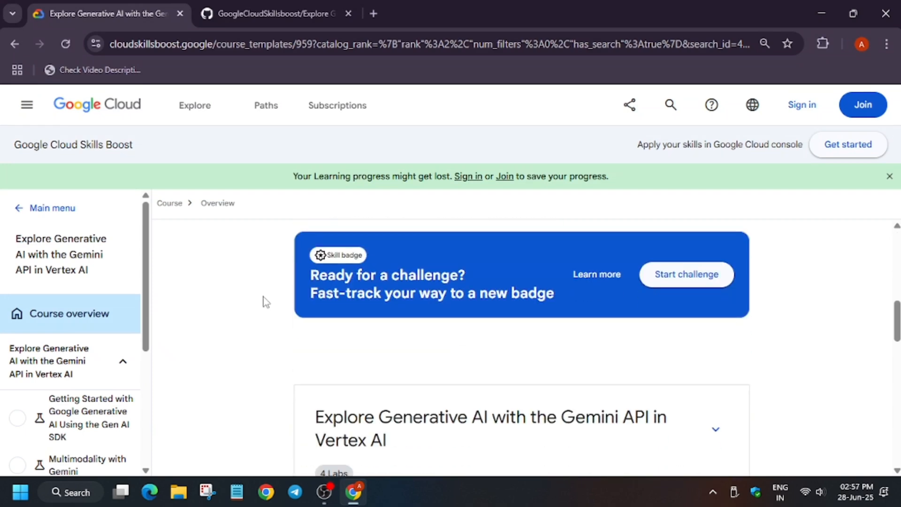
pyautogui.moveTo(686, 274)
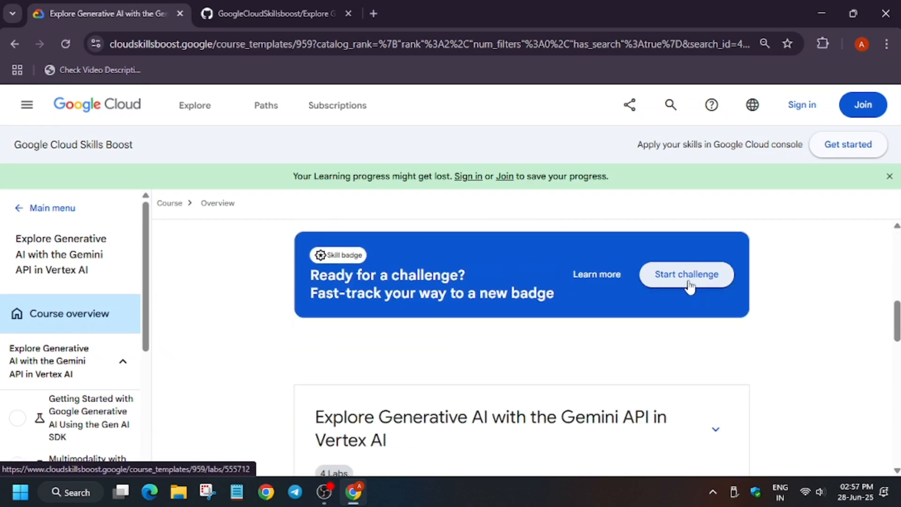
pyautogui.moveTo(11, 415)
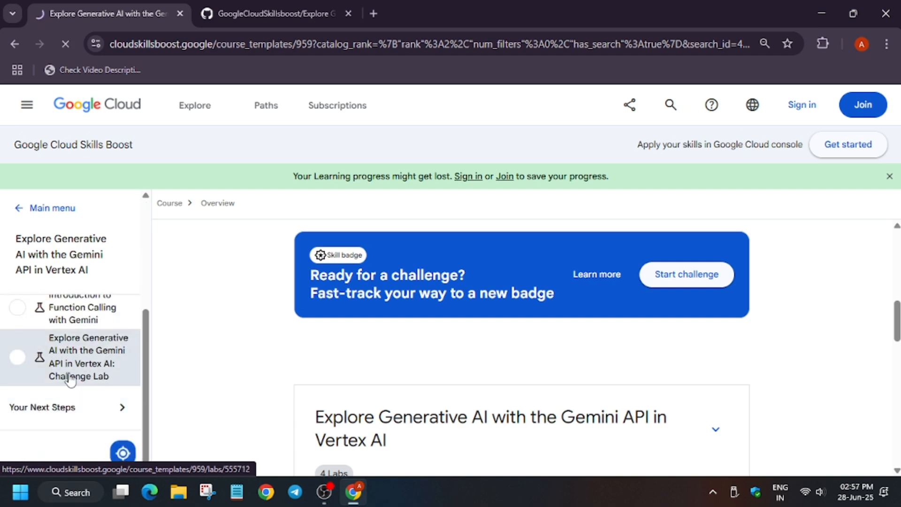
# - Open the Gemini API Challenge Lab from the course outline and sign in to Skills Boost
pyautogui.click(78, 356)
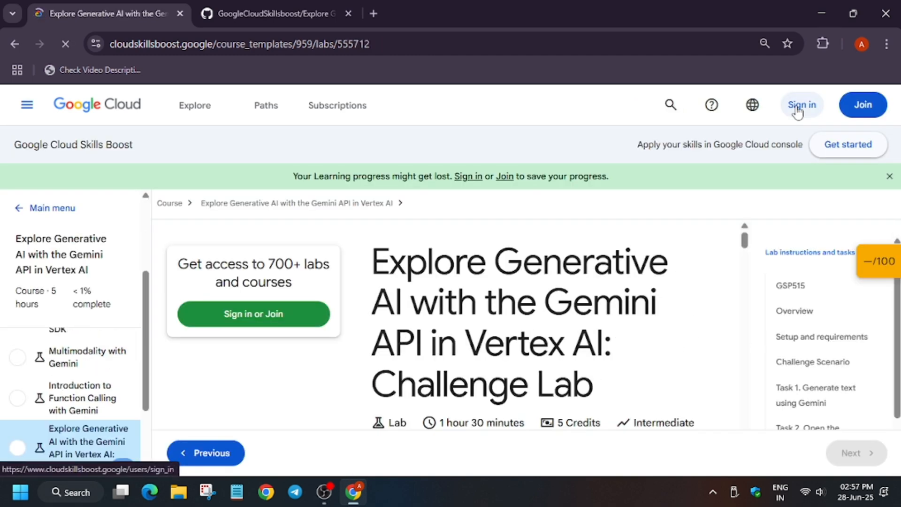
pyautogui.click(801, 105)
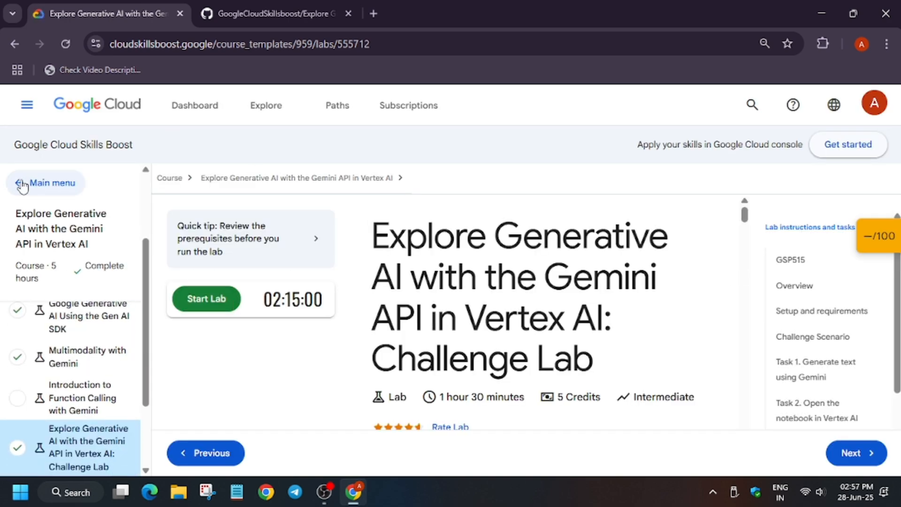
# - Start the lab with Launch with 5 Credits and bring up options on the Open Google Cloud console link
pyautogui.click(45, 183)
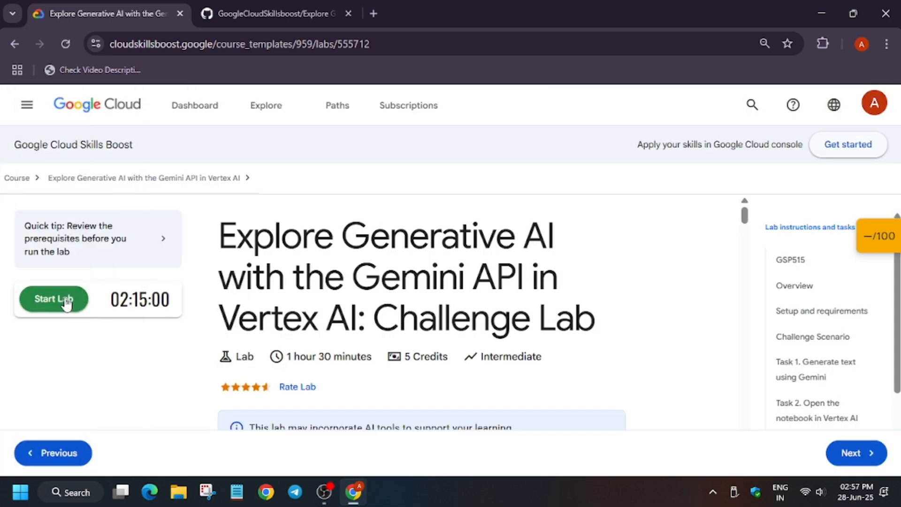
pyautogui.click(53, 298)
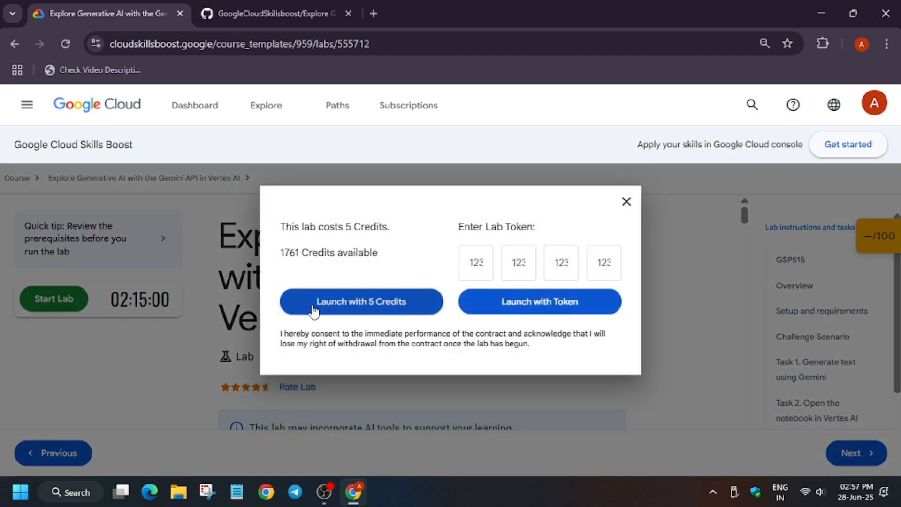
pyautogui.click(360, 301)
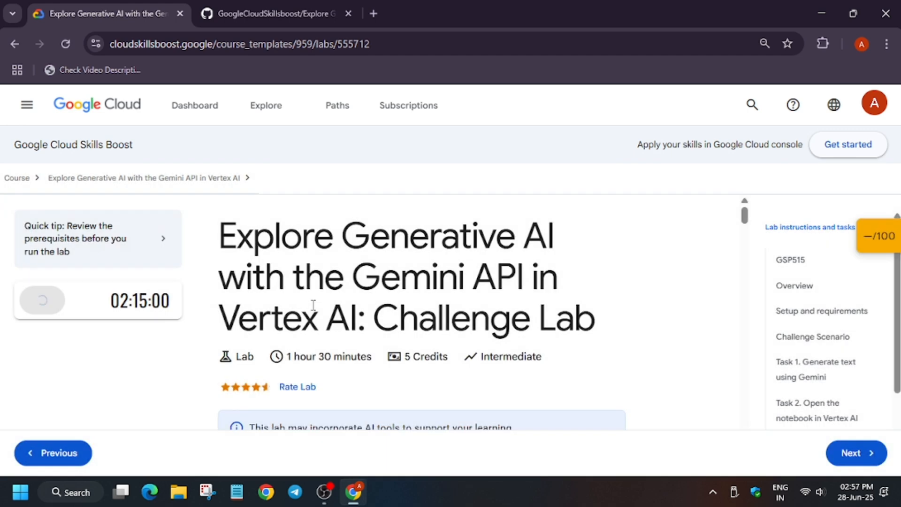
pyautogui.click(41, 300)
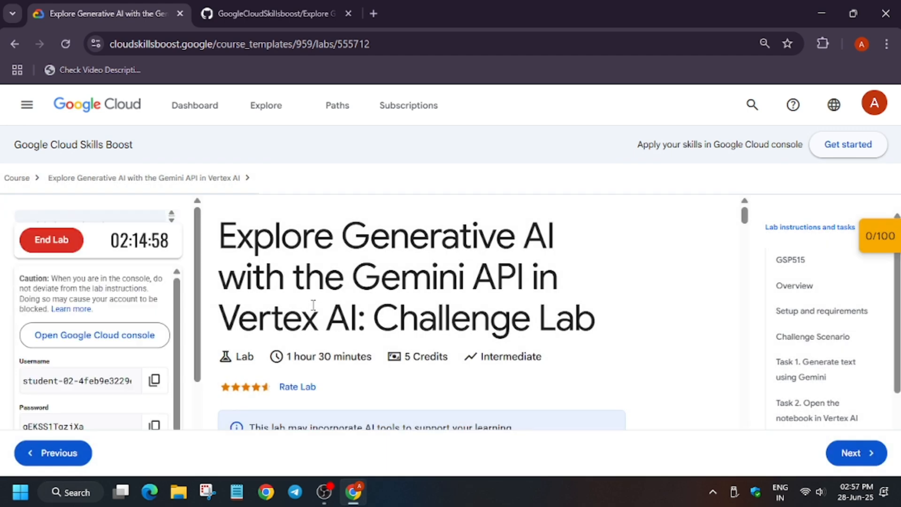
pyautogui.rightClick(94, 335)
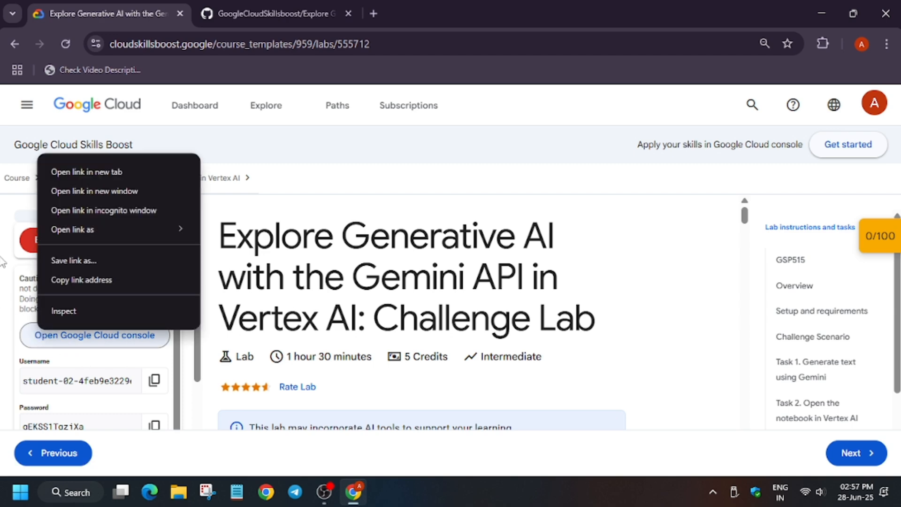
# - Open the console in an incognito window and accept the lab account's terms with I understand
pyautogui.click(104, 209)
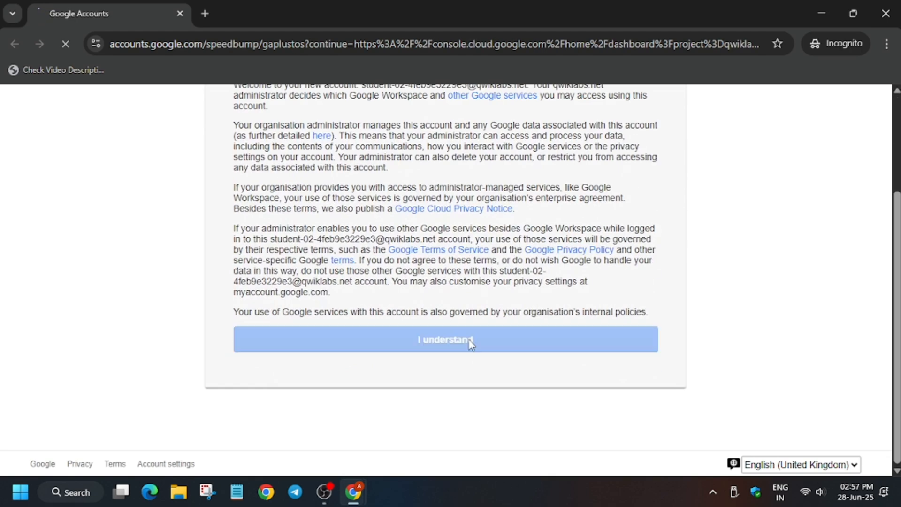
pyautogui.click(445, 339)
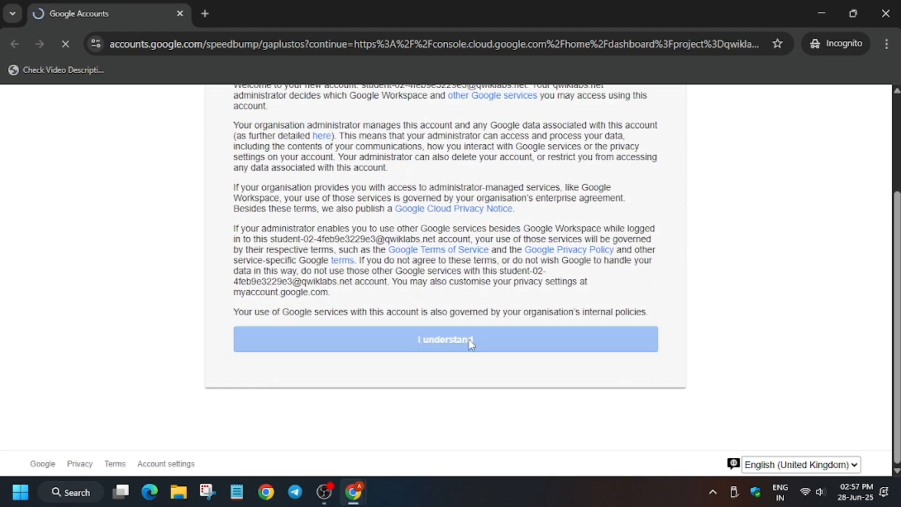
pyautogui.click(445, 339)
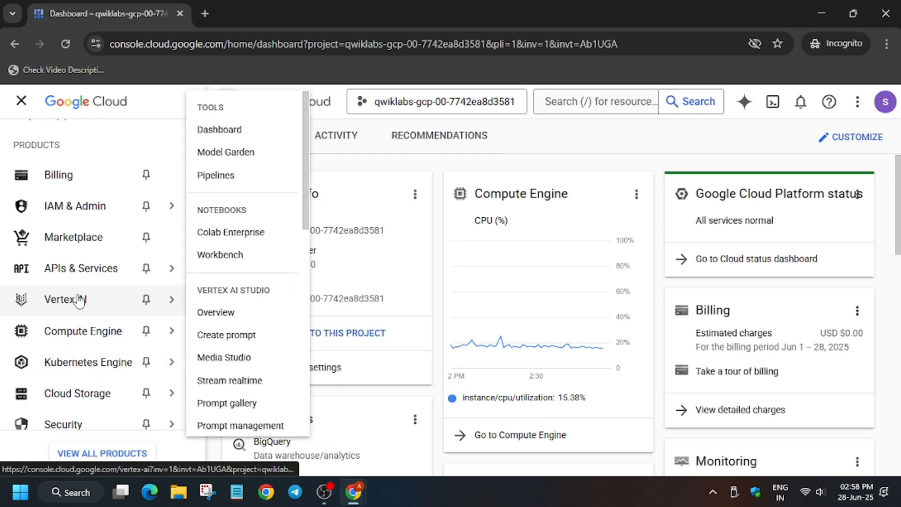
pyautogui.moveTo(233, 254)
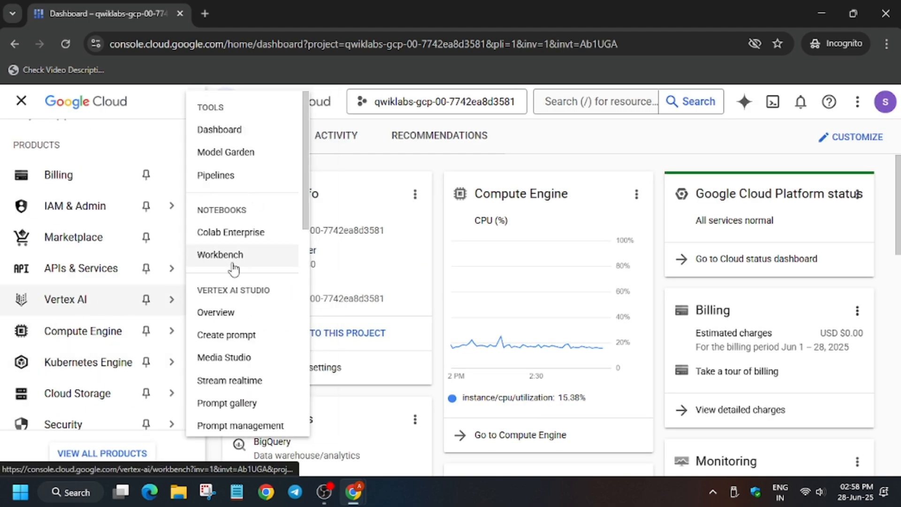
# - Reset the generative-ai-jupyterlab instance in Vertex AI Workbench and return to the lab instructions
pyautogui.click(219, 255)
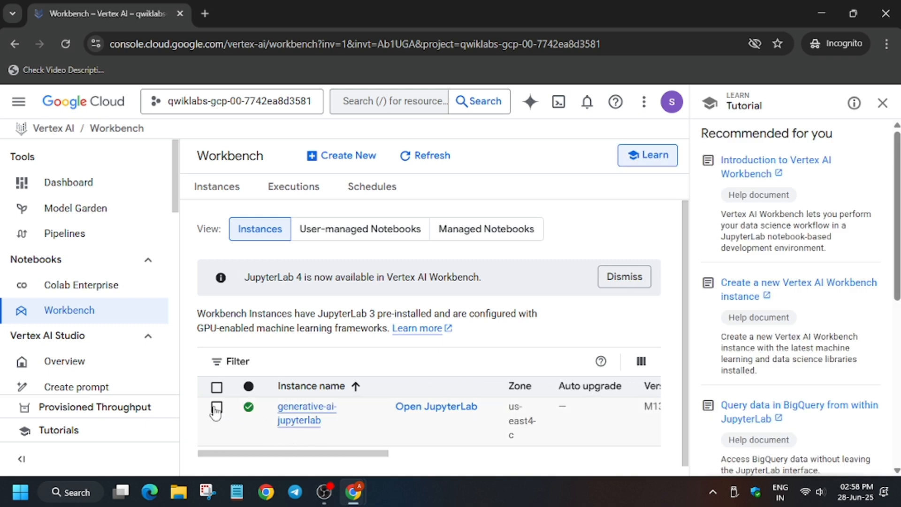
pyautogui.click(217, 407)
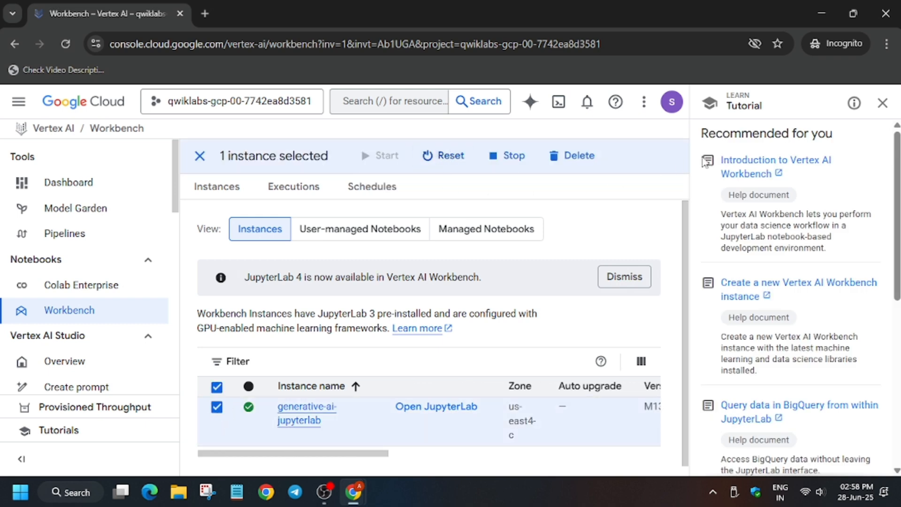
pyautogui.click(882, 104)
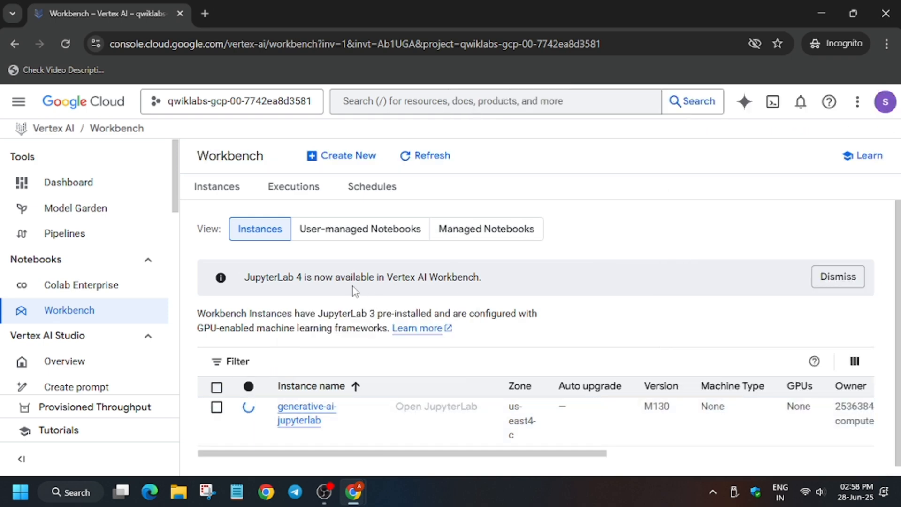
pyautogui.click(103, 13)
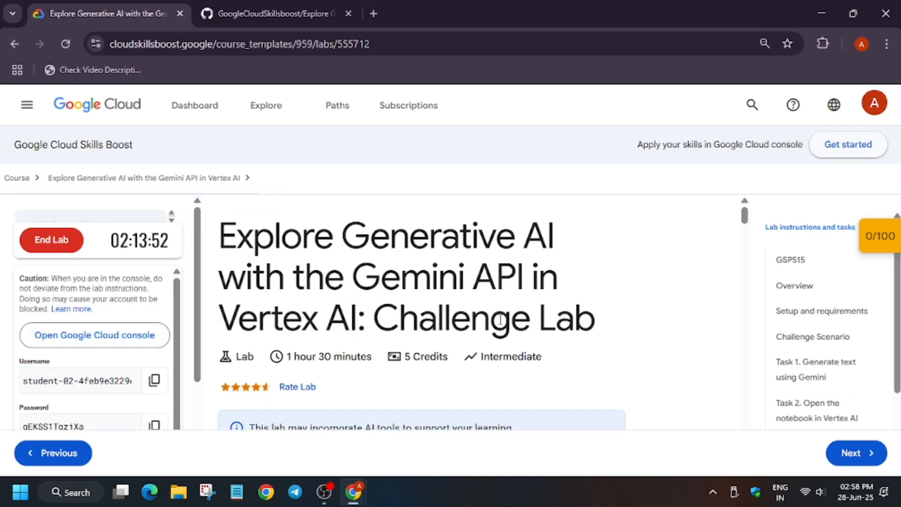
pyautogui.moveTo(377, 9)
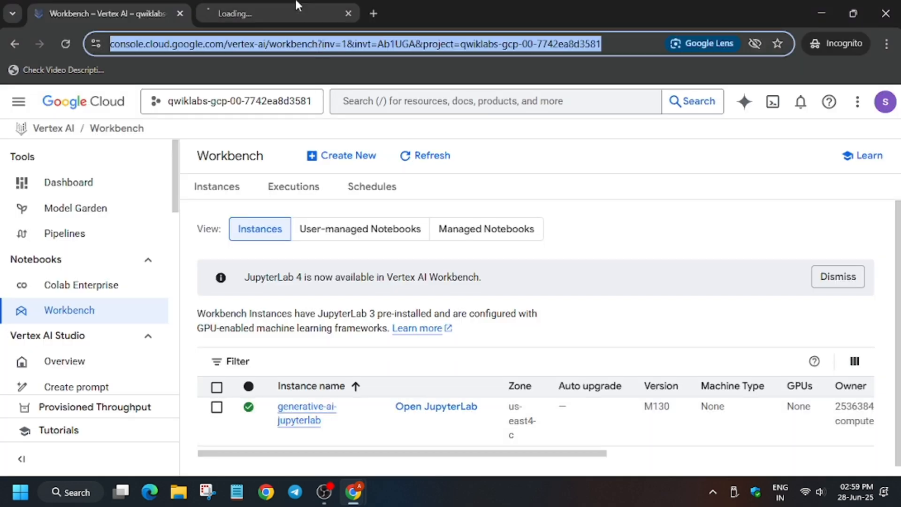
# - Switch to the JupyterLab tab and reload past the 'Unable to load JupyterLab' error
pyautogui.click(347, 12)
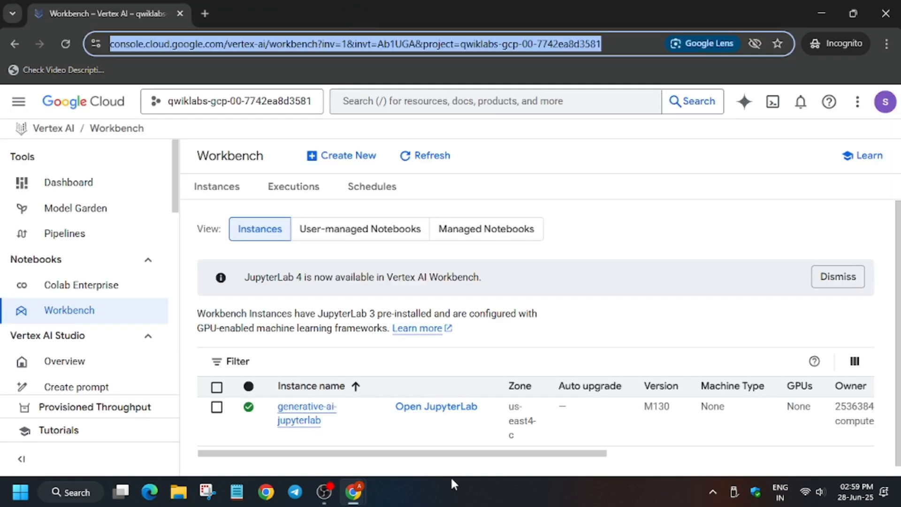
pyautogui.click(436, 407)
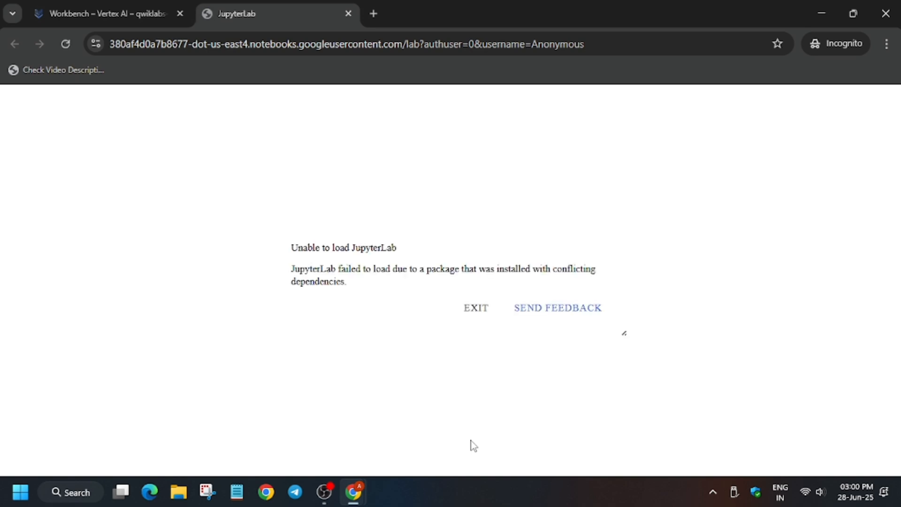
pyautogui.moveTo(349, 14)
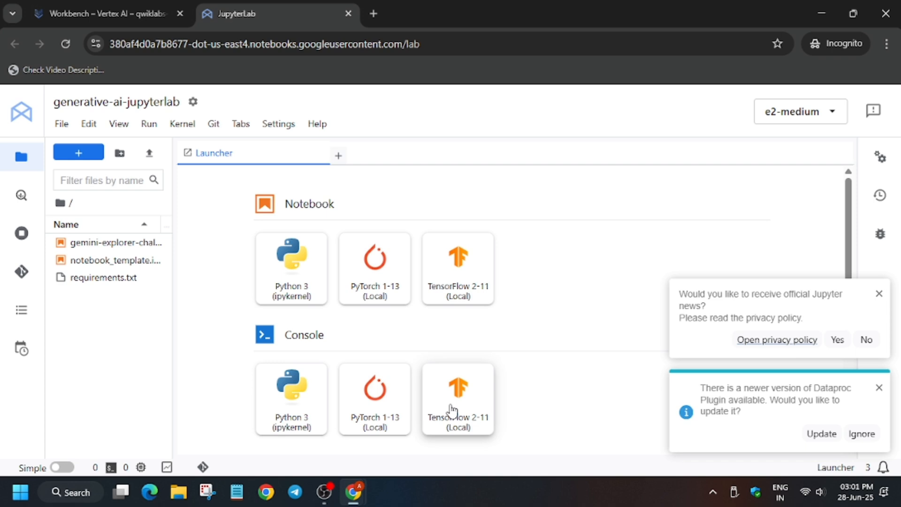
# - Copy the notebook delete-and-redownload command block from the GitHub guide
pyautogui.scroll(-3)
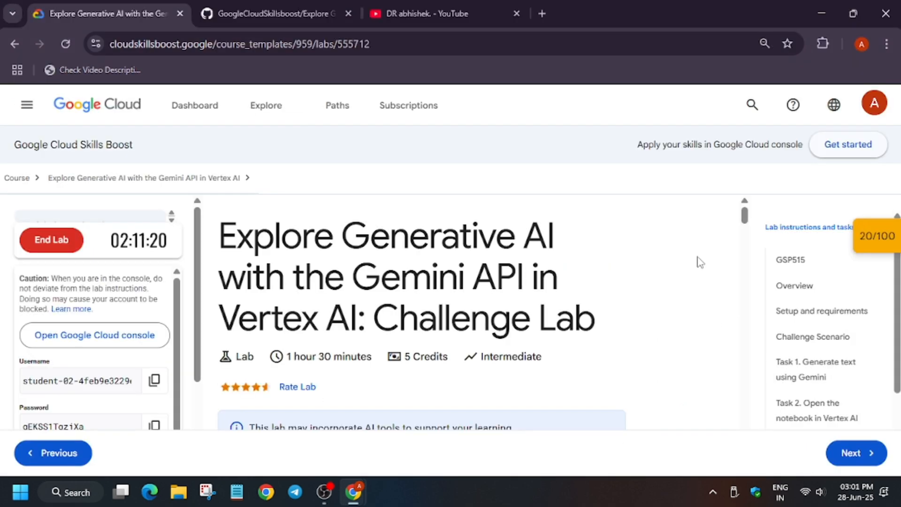
pyautogui.click(270, 13)
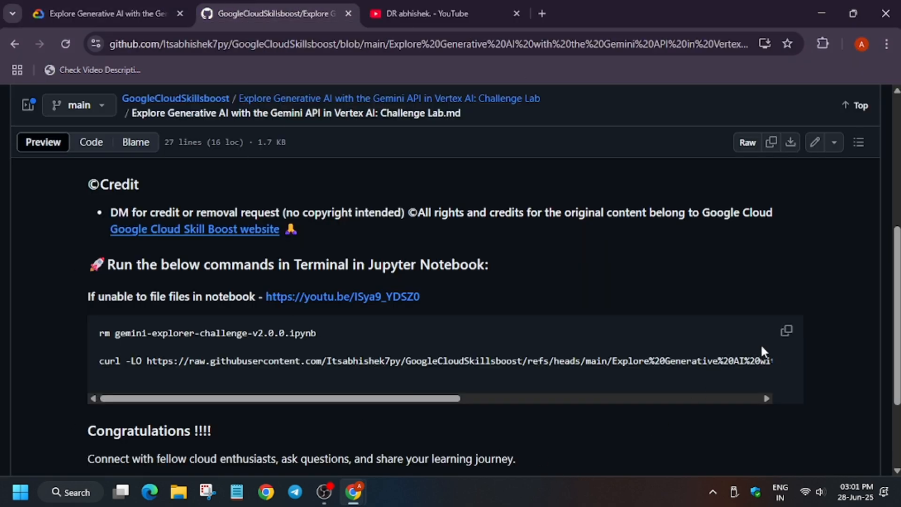
pyautogui.click(785, 331)
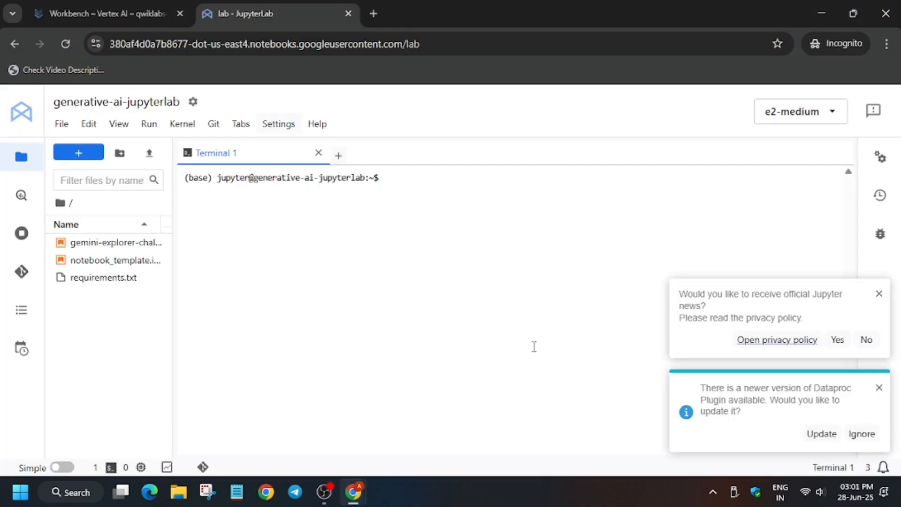
# - Run the pasted rm and curl commands to replace gemini-explorer-challenge-v2.0.0.ipynb
pyautogui.press('Return')
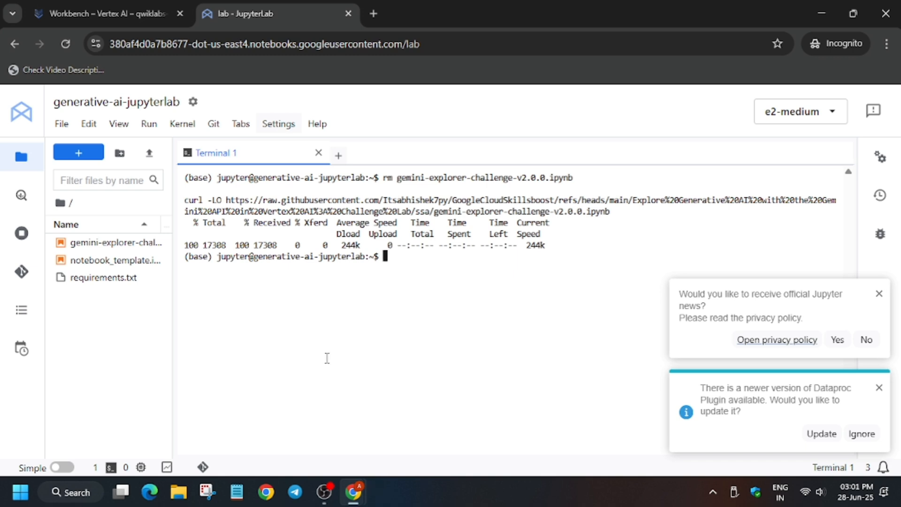
pyautogui.click(114, 242)
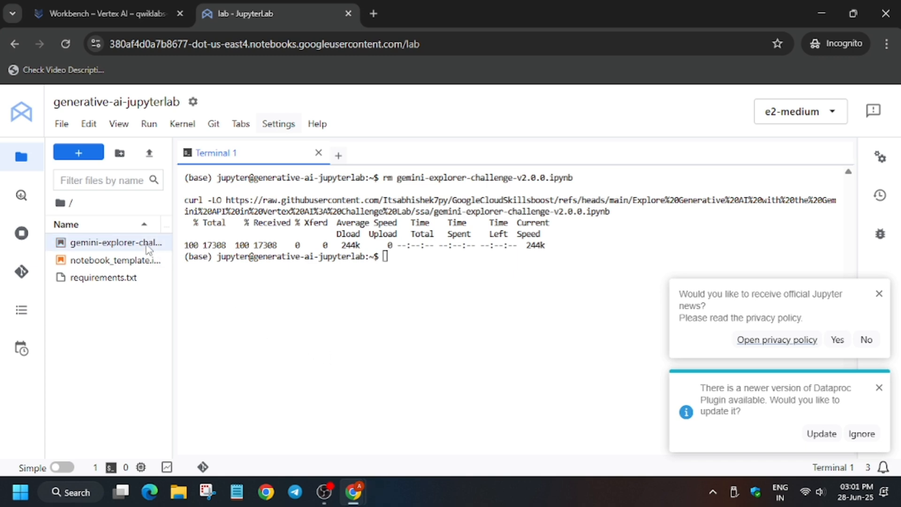
# - Run all cells of gemini-explorer-challenge-v2.0.0.ipynb, acknowledging the Kernel Restarting dialog with OK
pyautogui.doubleClick(115, 242)
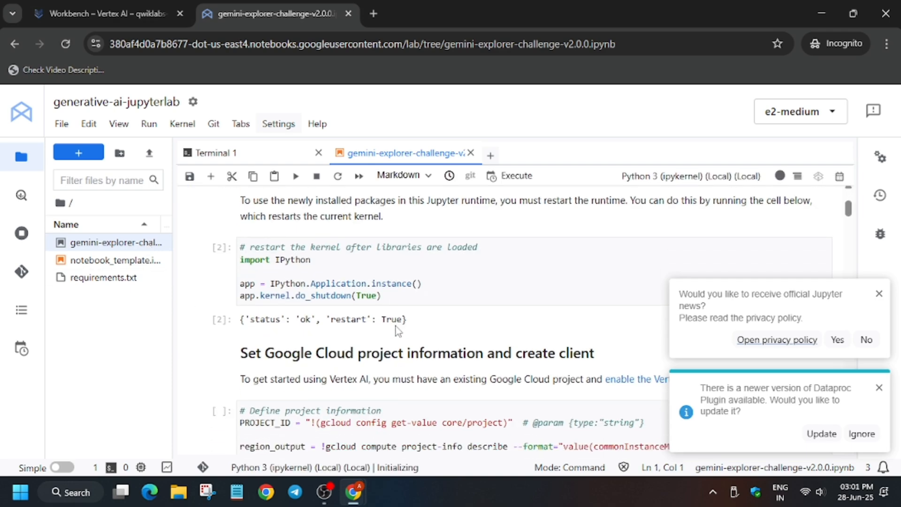
pyautogui.scroll(3)
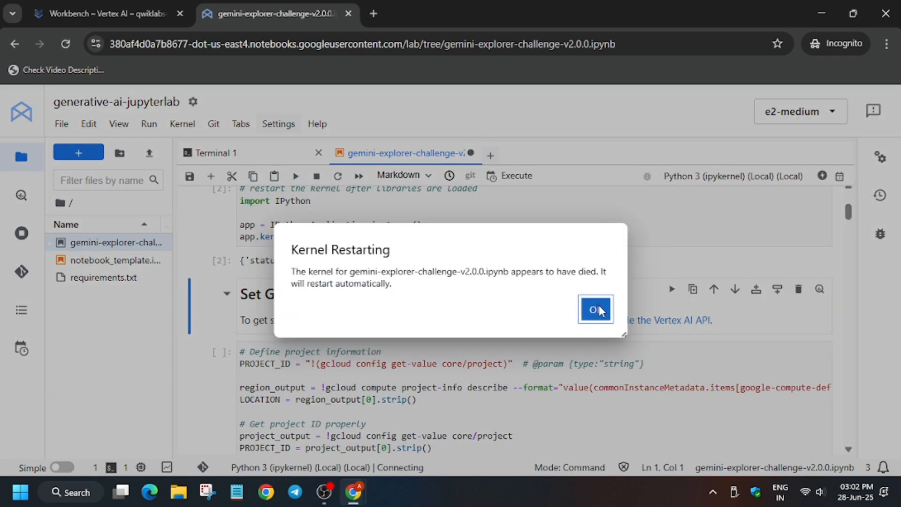
pyautogui.click(595, 308)
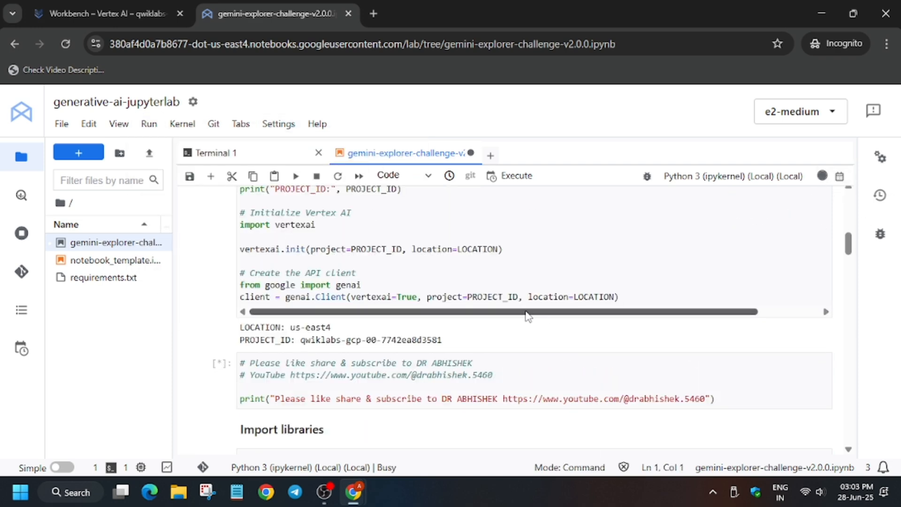
pyautogui.scroll(3)
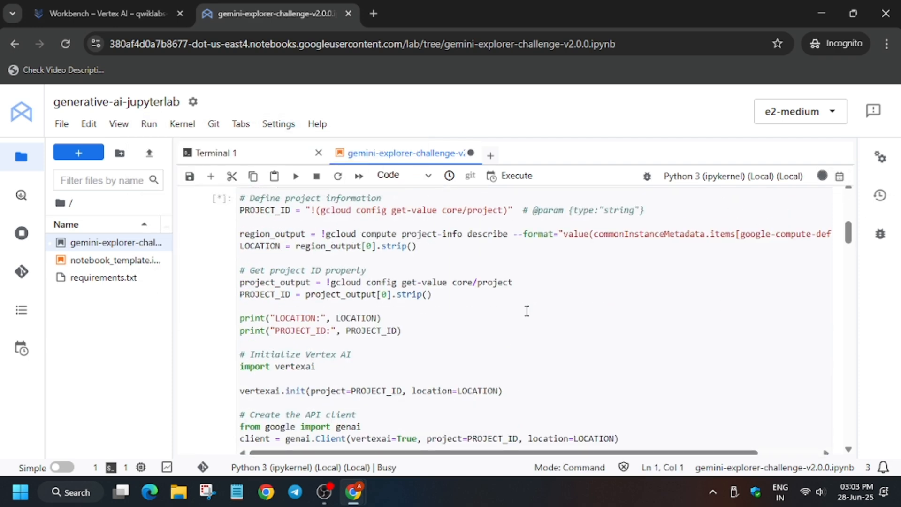
pyautogui.scroll(-3)
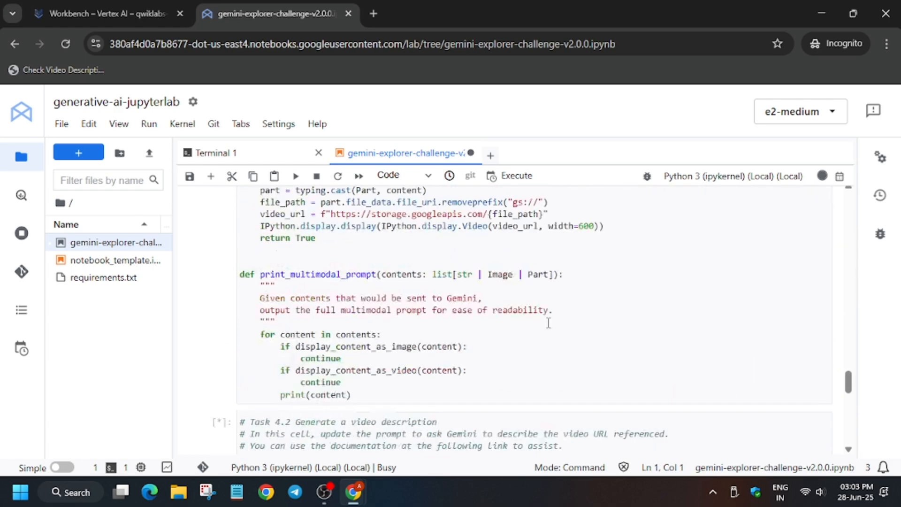
pyautogui.scroll(-3)
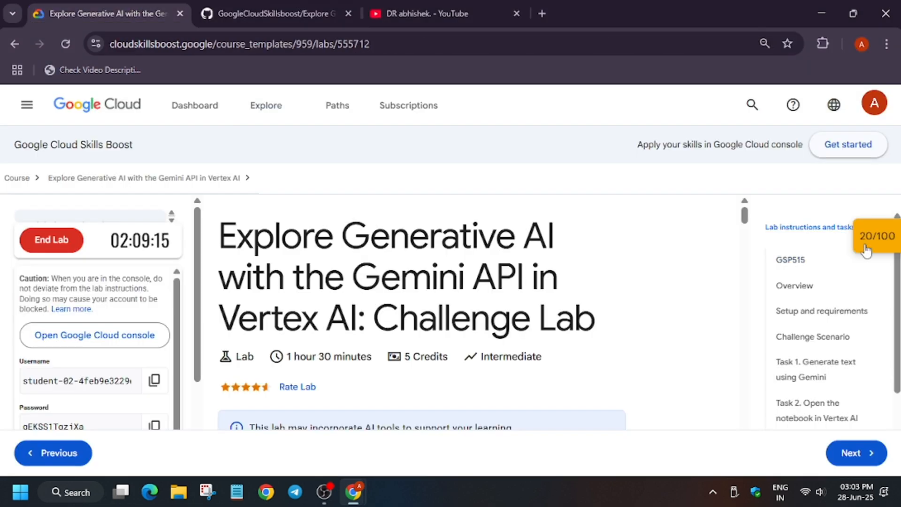
# - Check my progress for Describe Video Contents from the 20/100 checkpoints panel, then close it
pyautogui.click(816, 410)
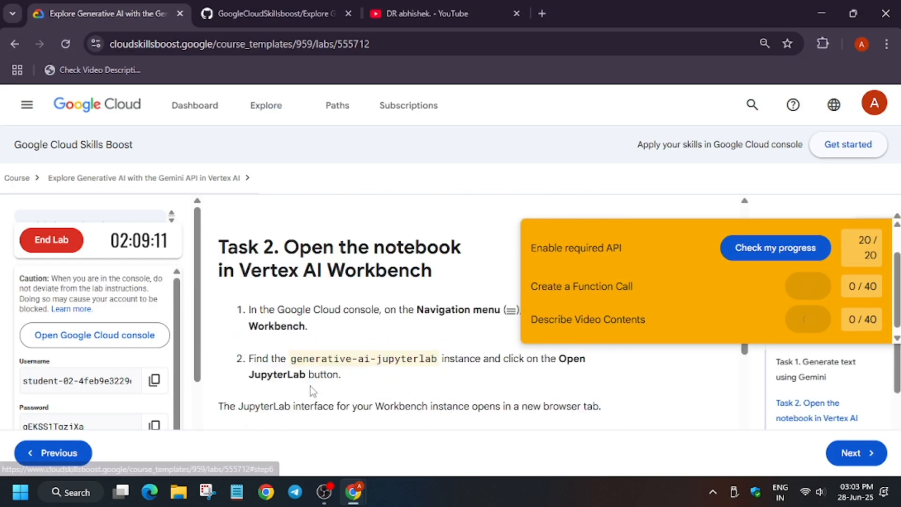
pyautogui.scroll(-3)
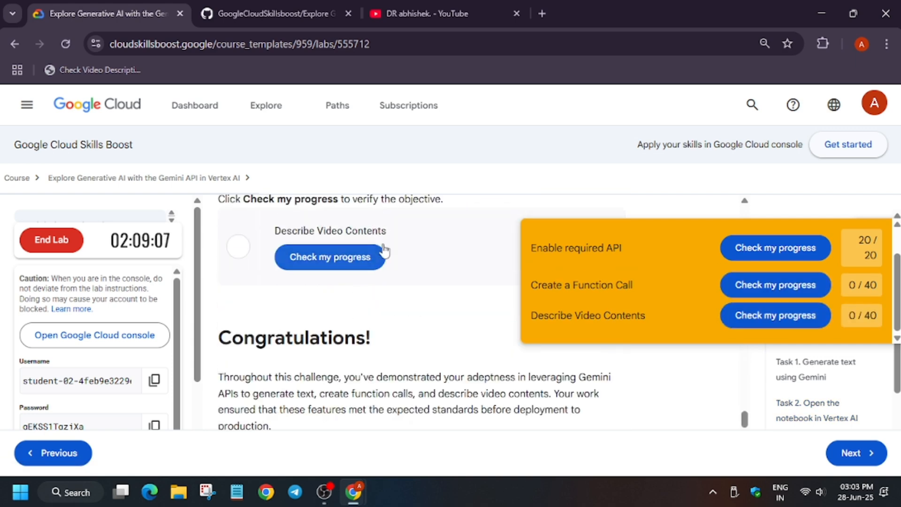
pyautogui.click(329, 257)
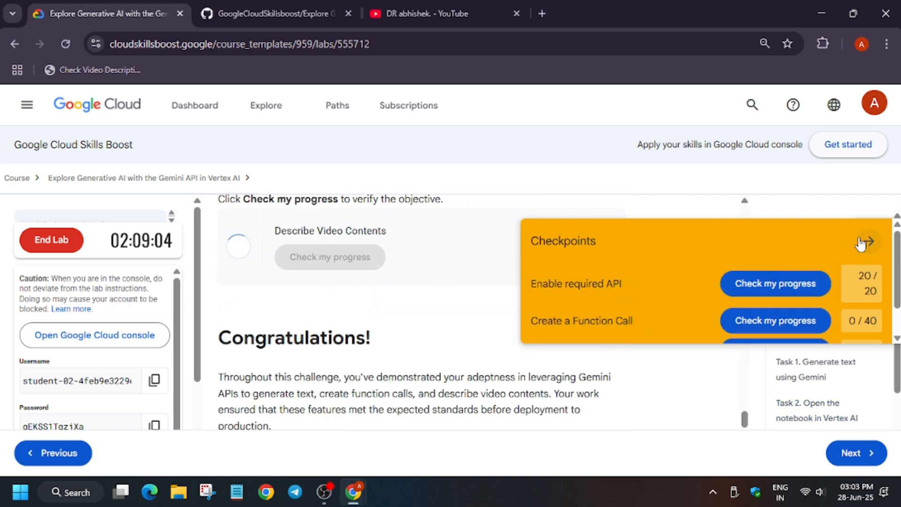
pyautogui.click(866, 241)
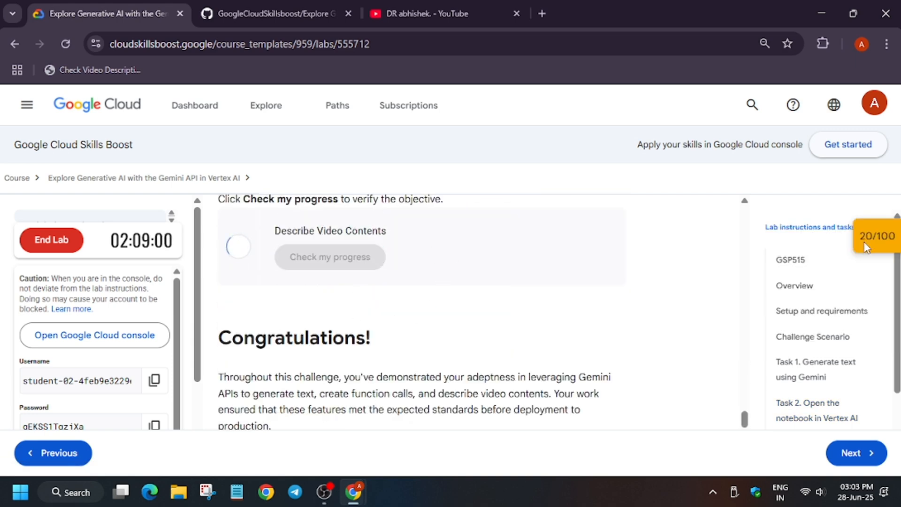
pyautogui.scroll(3)
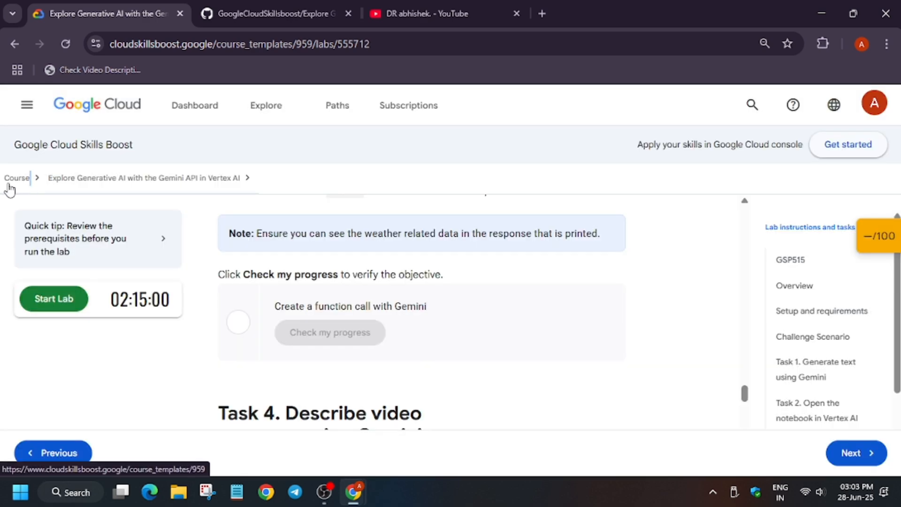
# - Return to the course overview page via the Course breadcrumb link
pyautogui.click(17, 177)
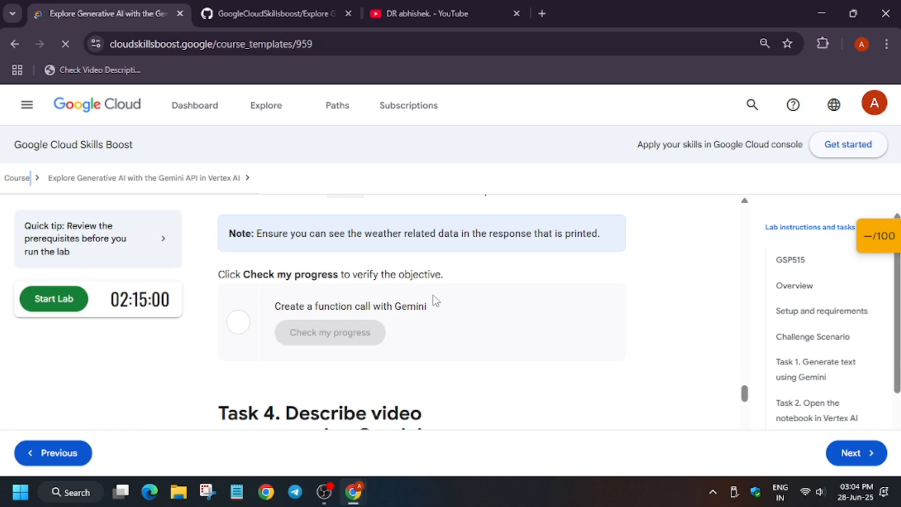